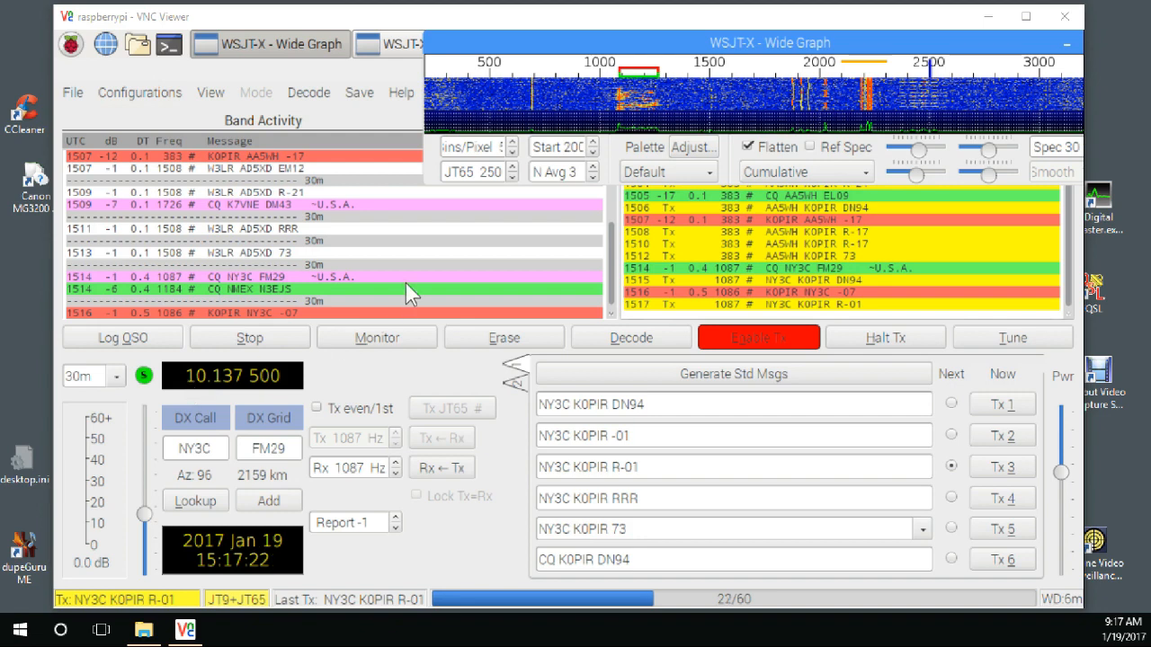
mouse_move(382, 369)
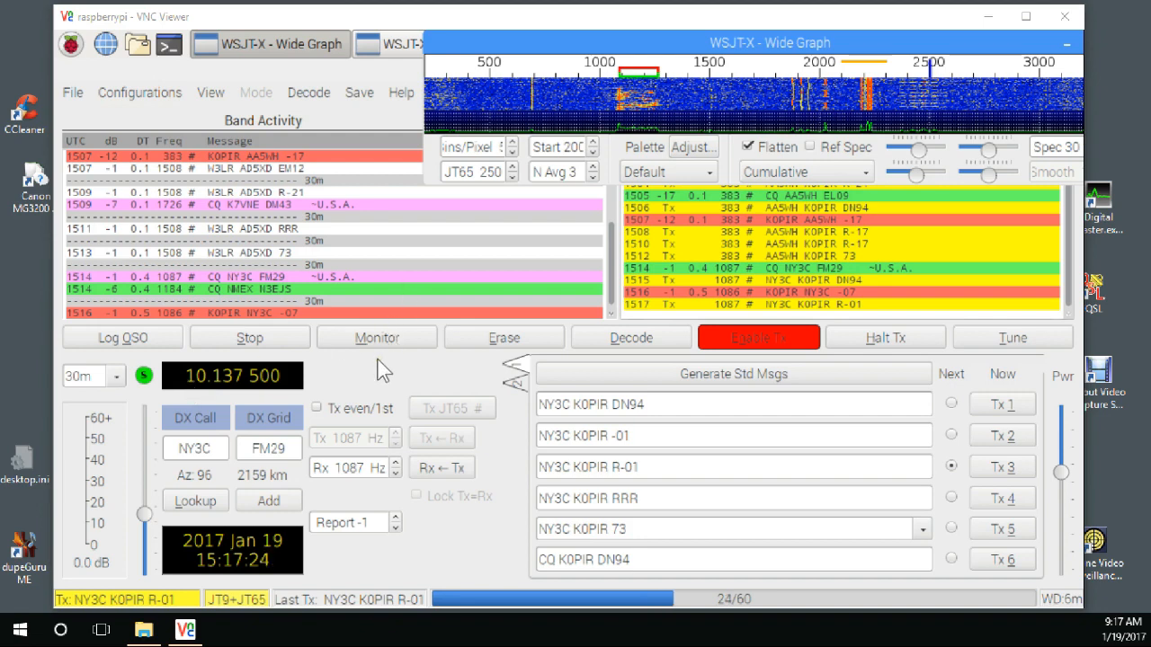
mouse_move(333, 121)
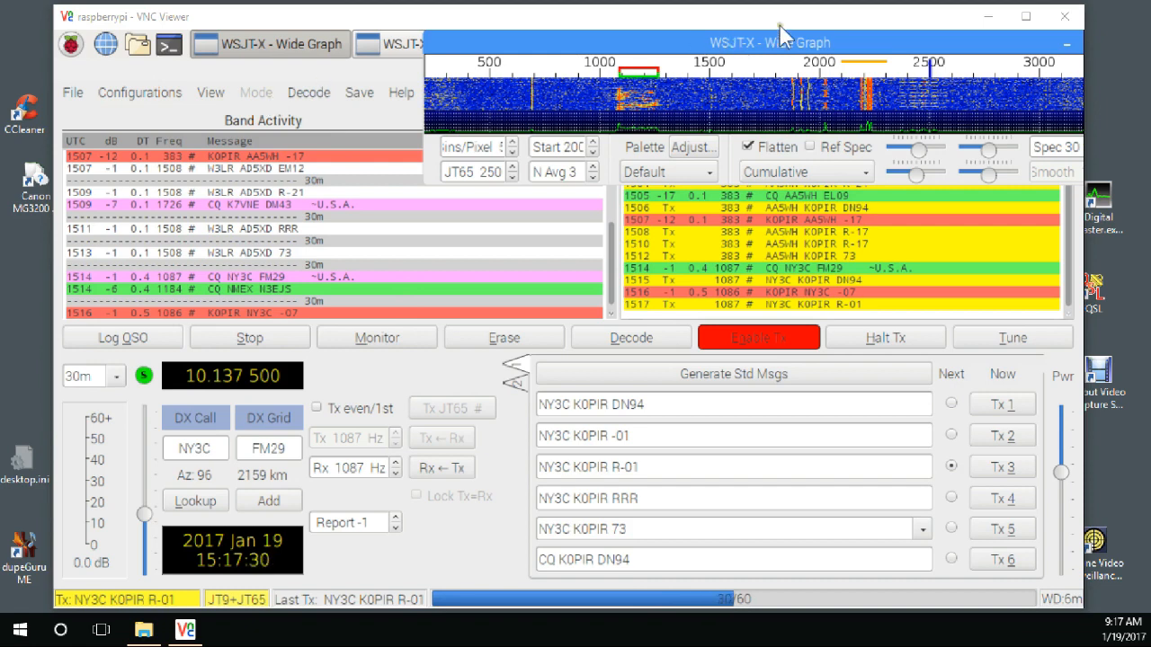
mouse_move(979, 89)
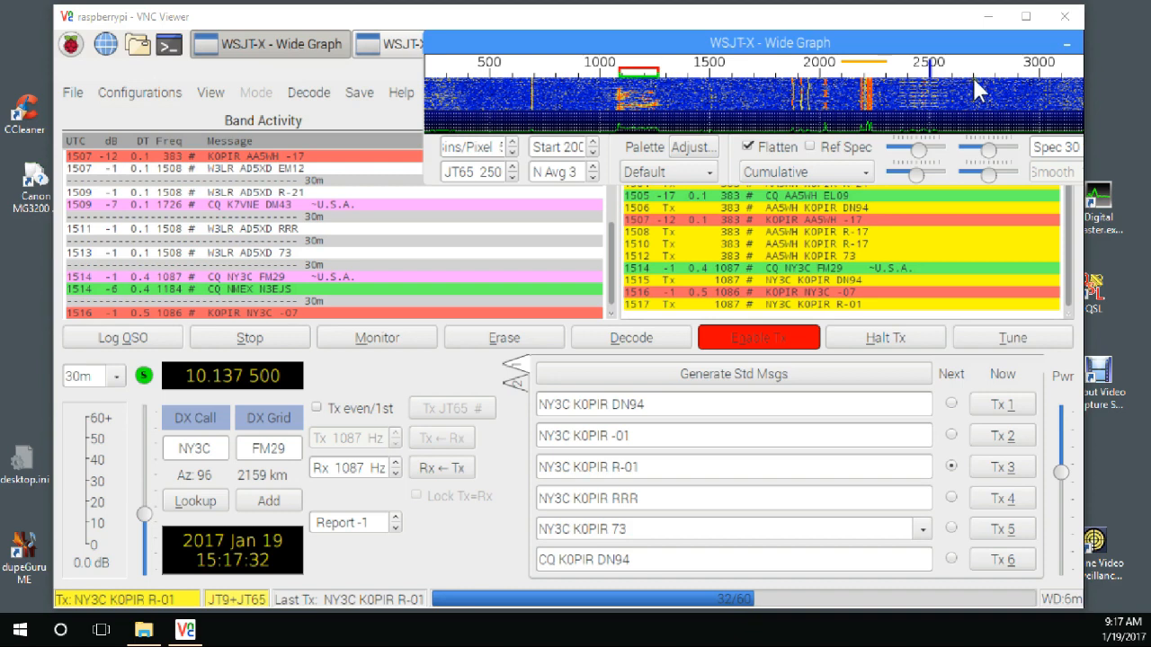
mouse_move(1043, 81)
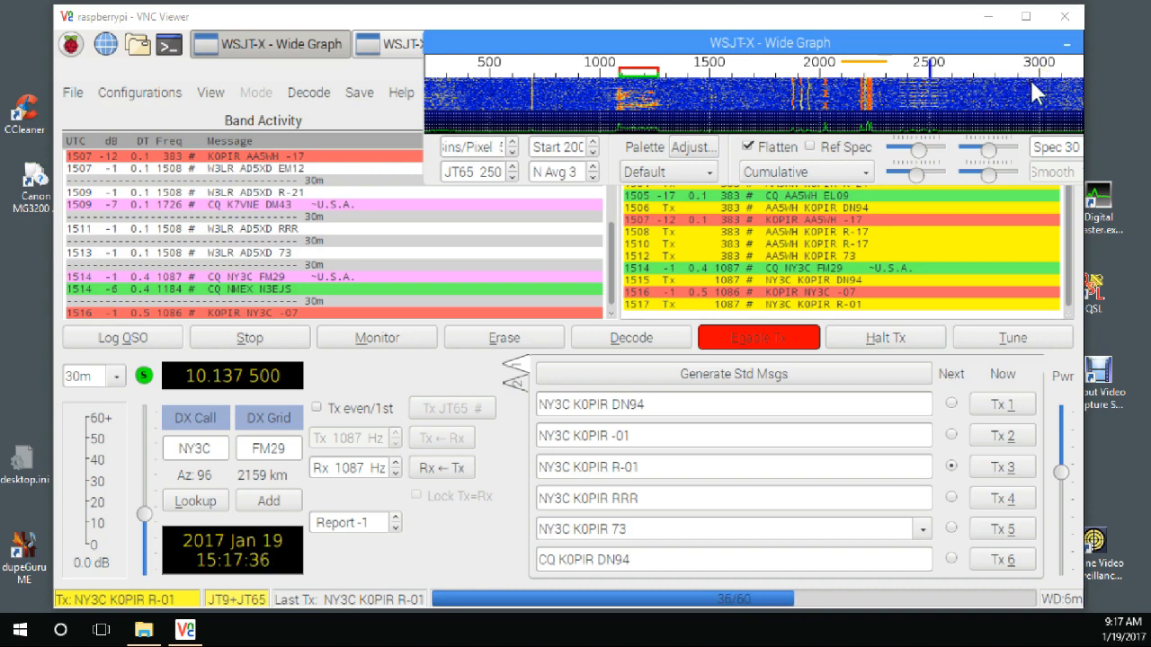
mouse_move(1014, 96)
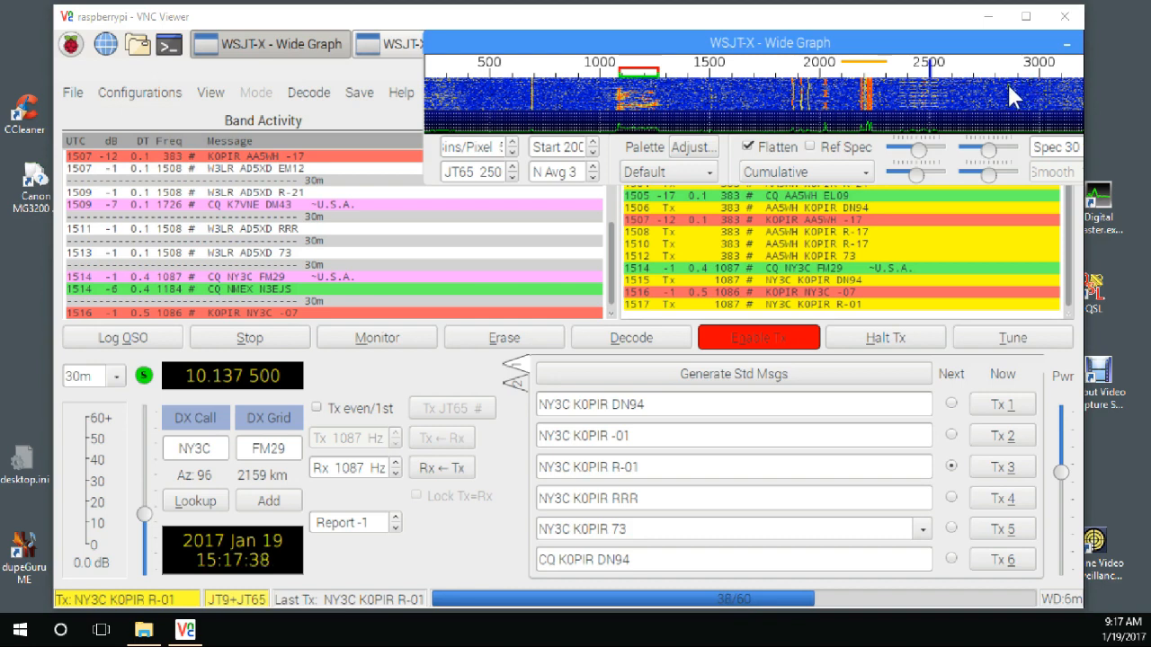
mouse_move(227, 184)
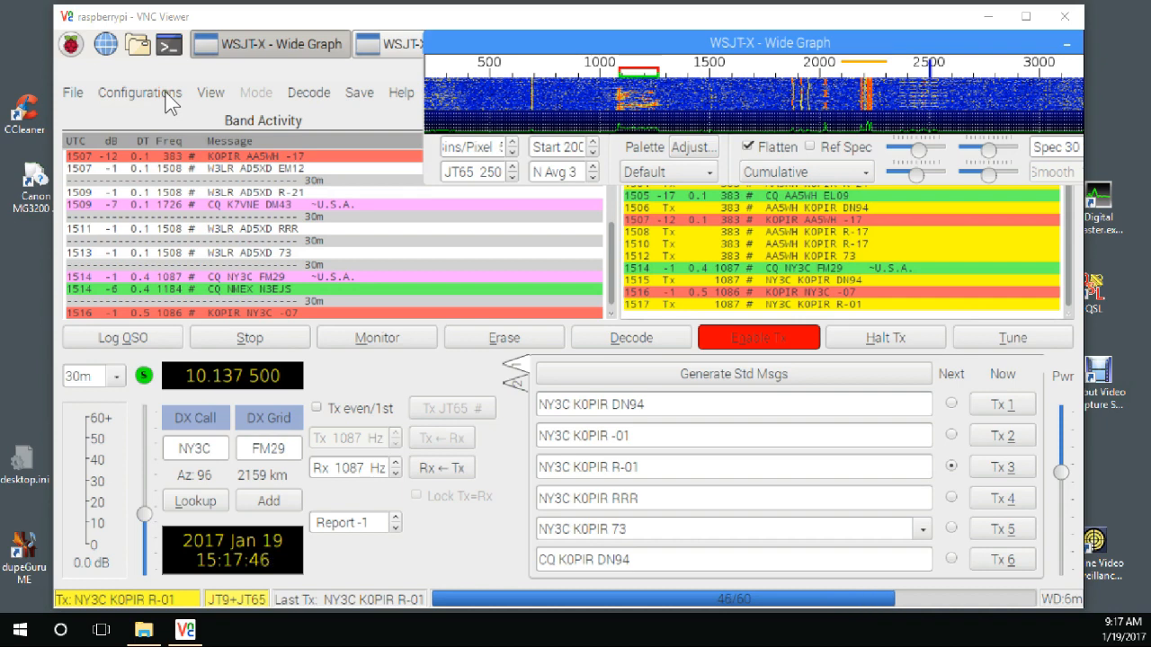
Turn on WSJT-X monitoring to receive on 30m at 10.138 000 MHz
click(376, 337)
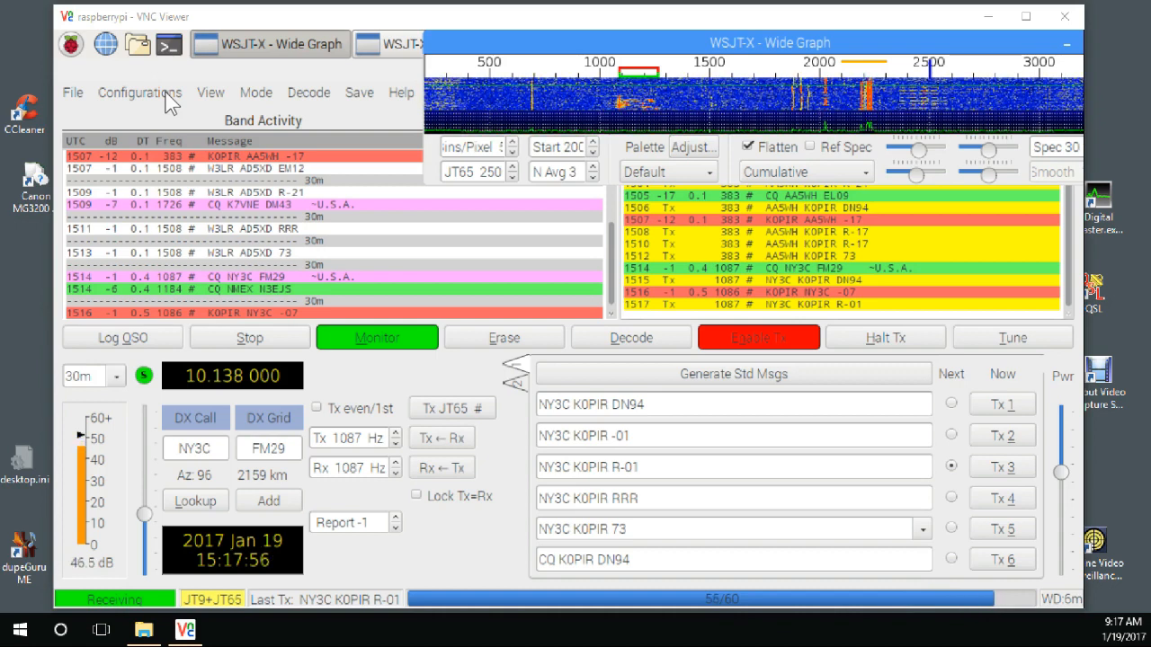
mouse_move(447, 76)
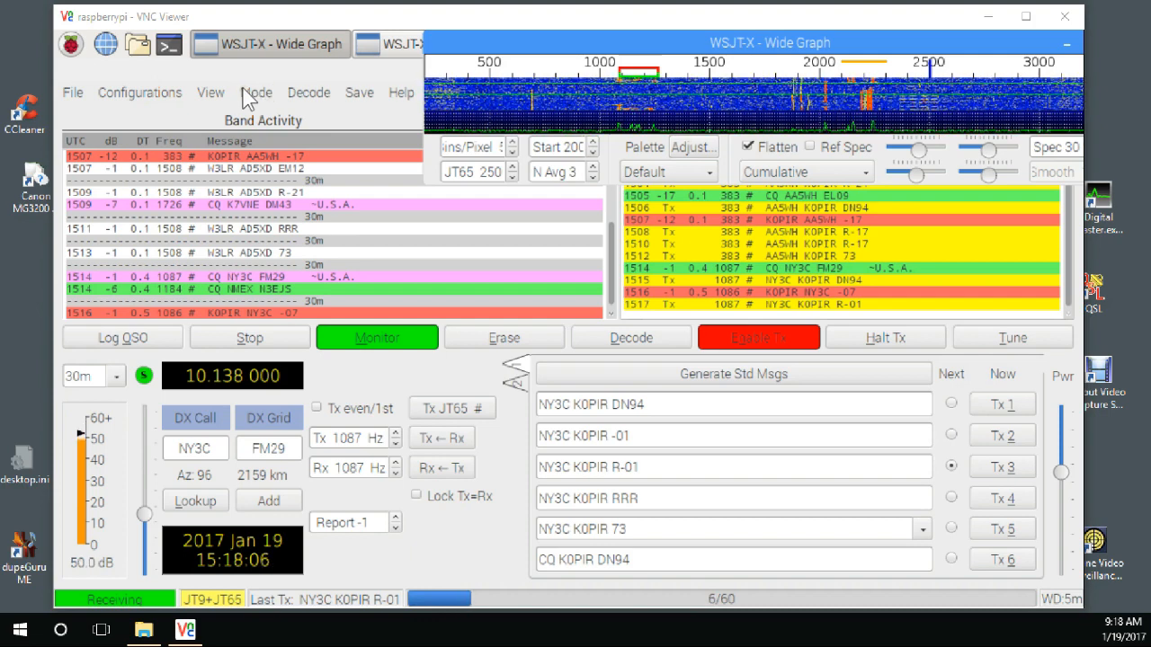
mouse_move(448, 197)
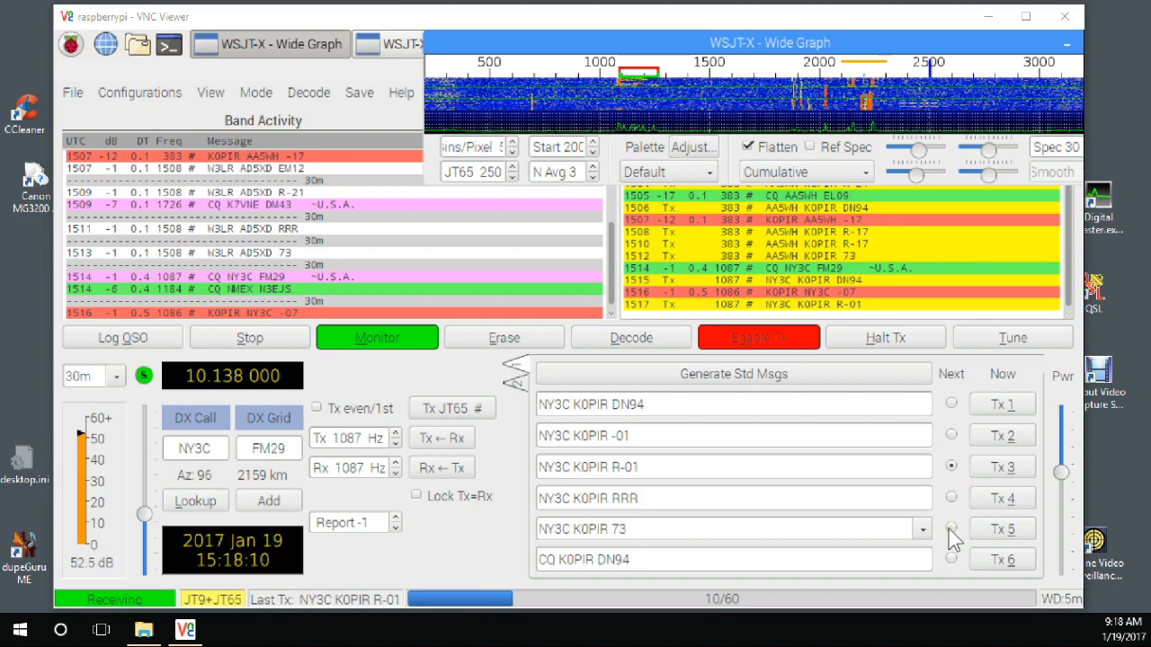
Queue Tx 5 'NY3C K0PIR 73' as next message and bring WSJT-X forward
click(951, 527)
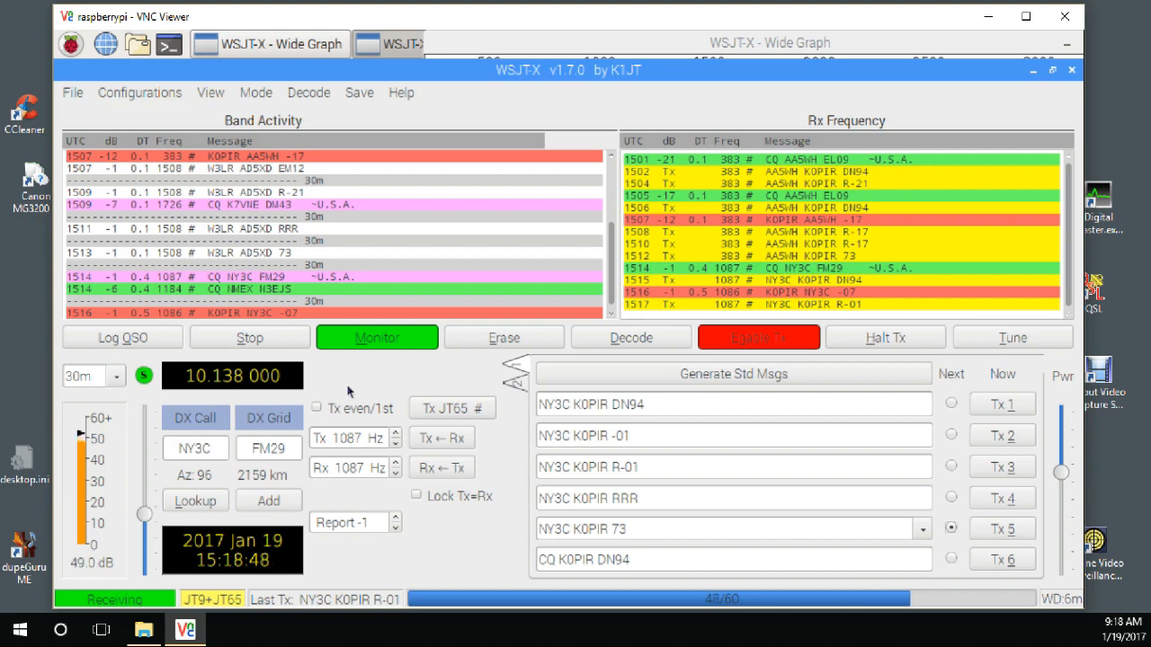
click(630, 337)
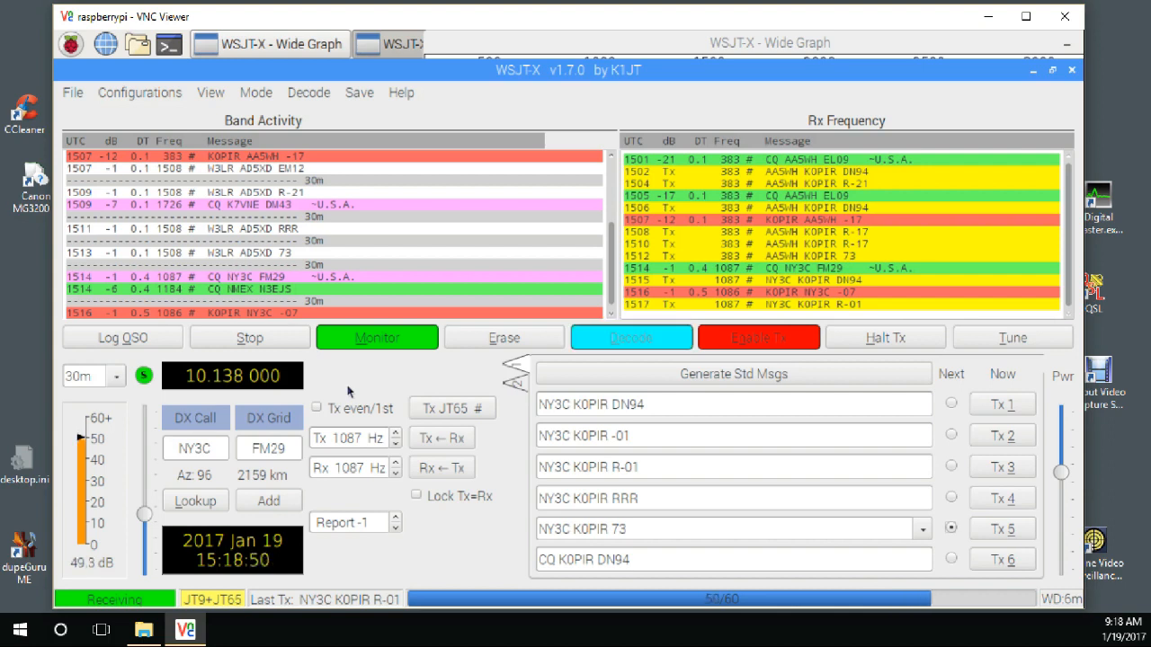